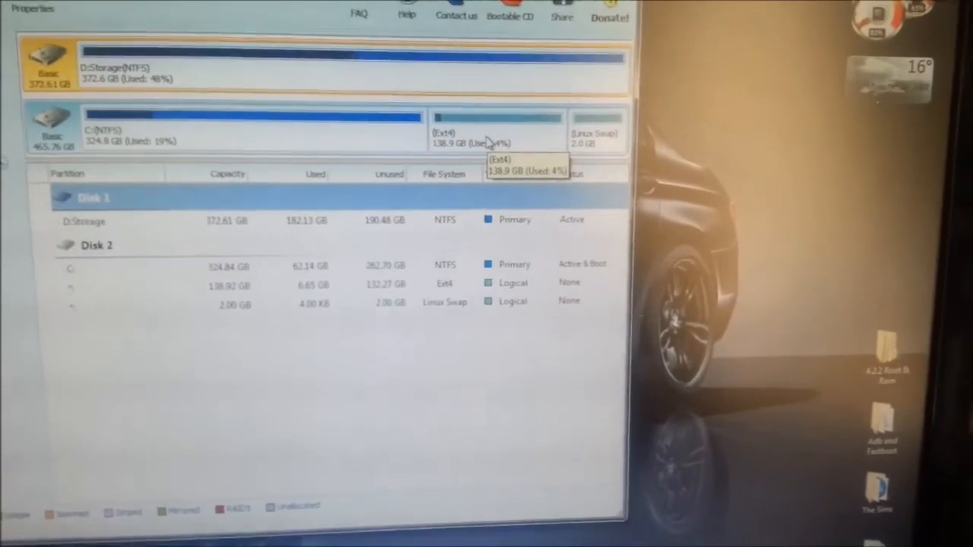
Delete the 138.82 GB ext4 Linux partition on Disk 2 via its context menu
right_click(469, 122)
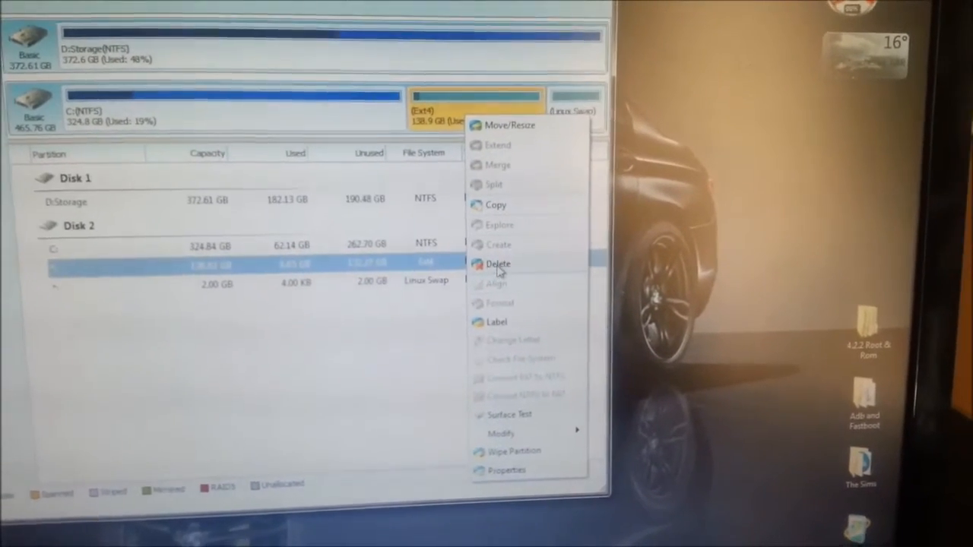
left_click(499, 264)
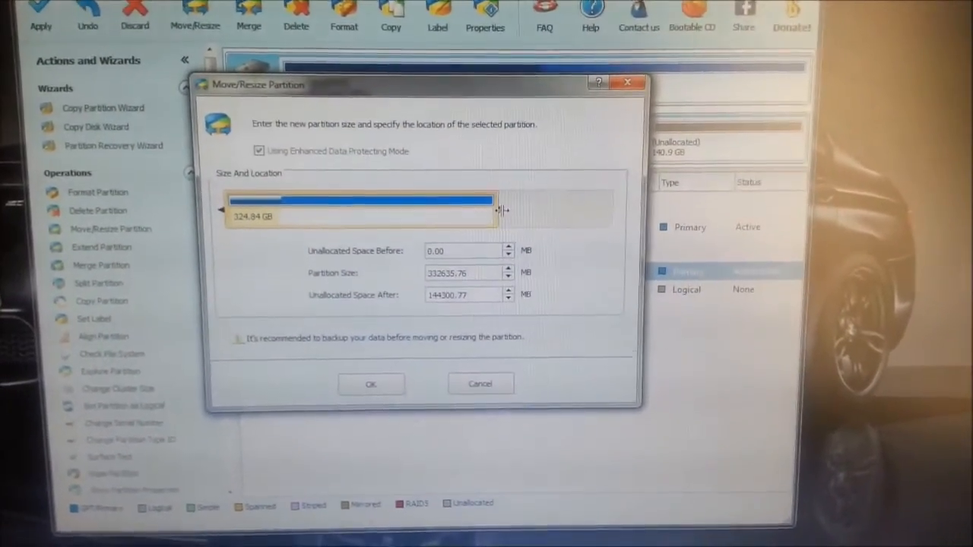
Stretch the C: partition rightward to span the full 465.8 GB of Disk 2
left_click_drag(499, 209, 608, 216)
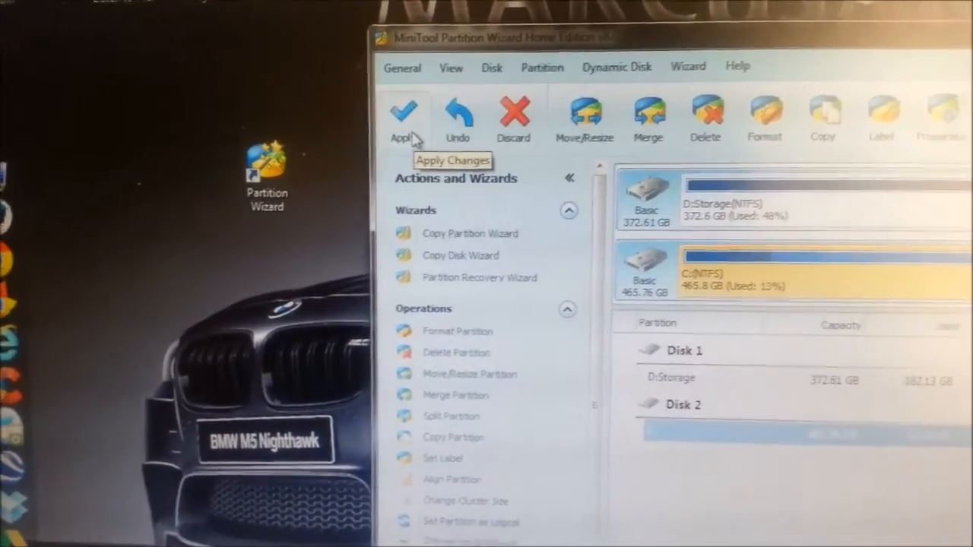
Apply the pending deletion and resize, confirming and acknowledging success
left_click(404, 114)
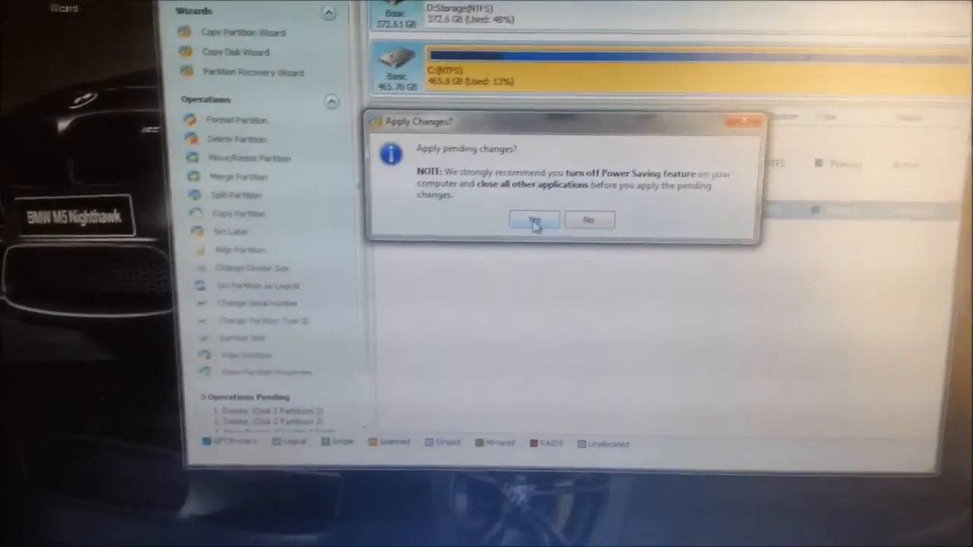
left_click(534, 219)
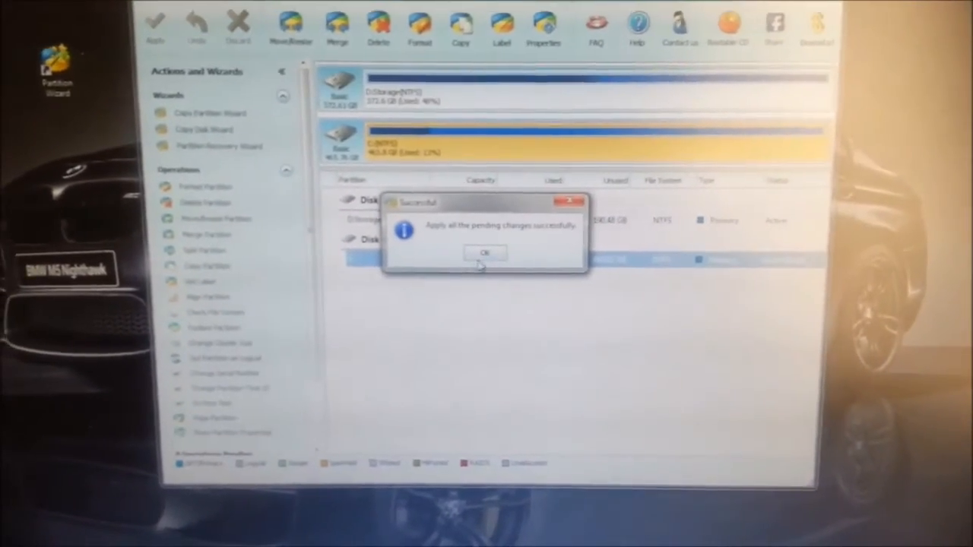
left_click(485, 253)
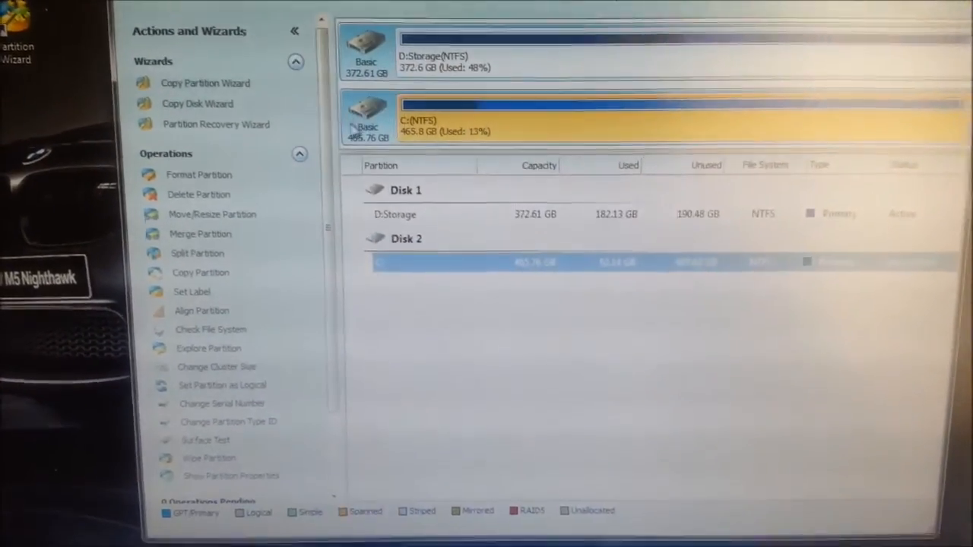
Select Disk 2 and queue a Rebuild MBR operation on it
left_click(406, 237)
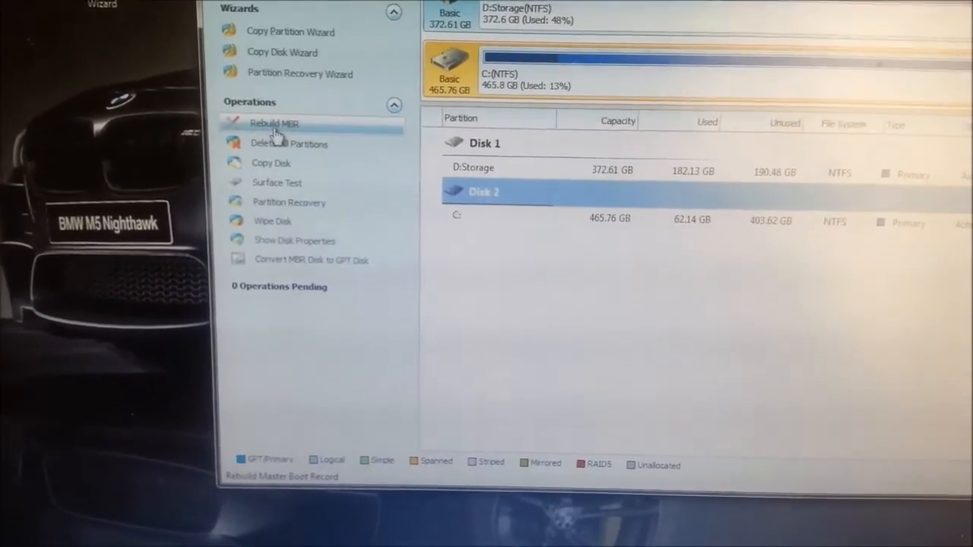
left_click(274, 123)
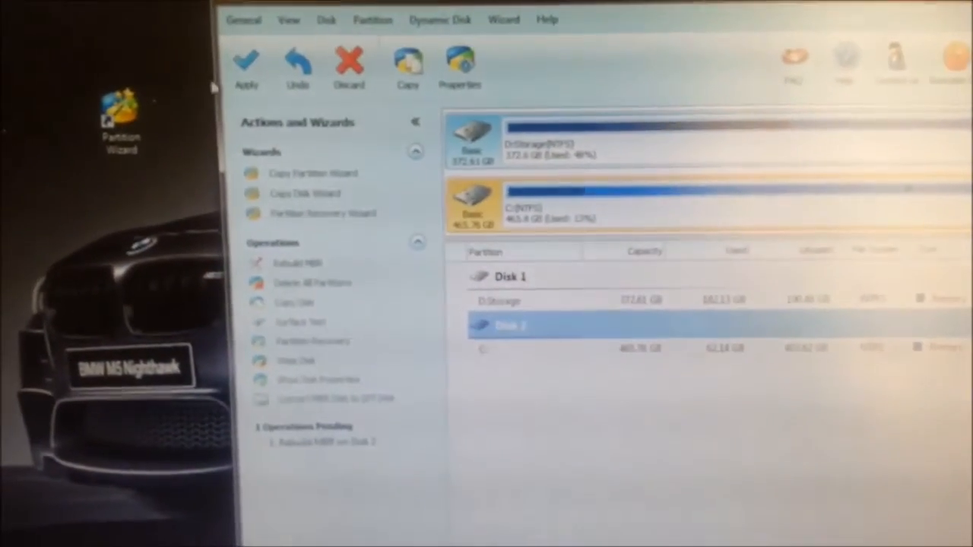
Apply the queued Disk 2 MBR rebuild, confirming and acknowledging success
left_click(247, 64)
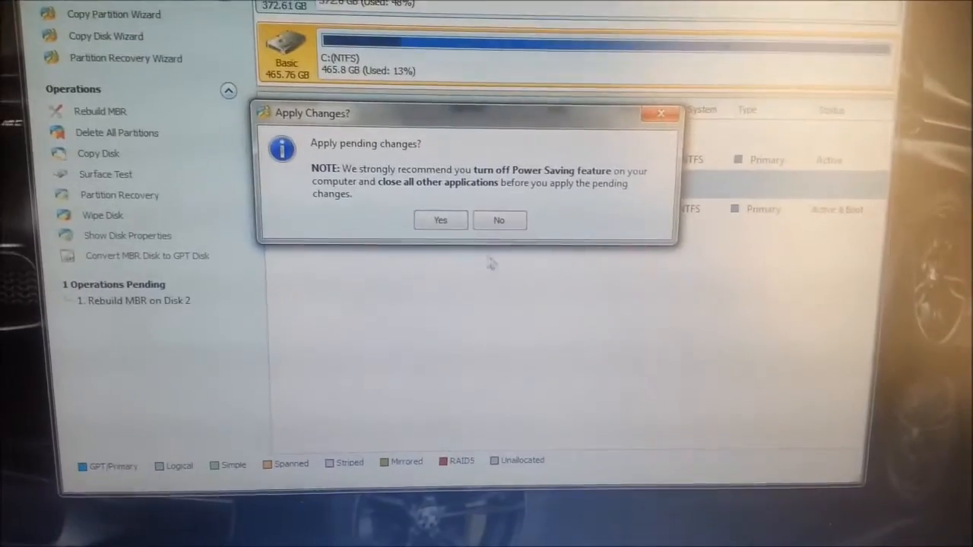
left_click(441, 219)
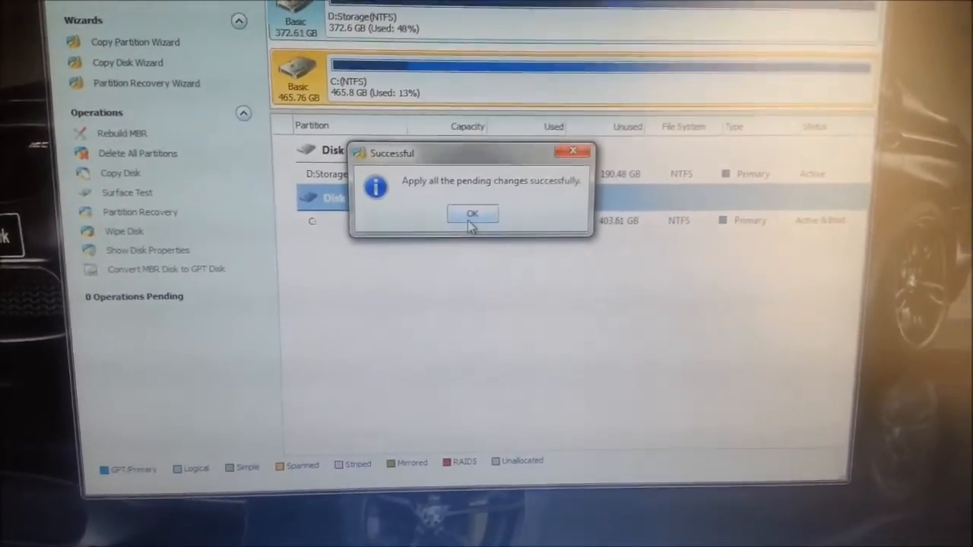
left_click(472, 213)
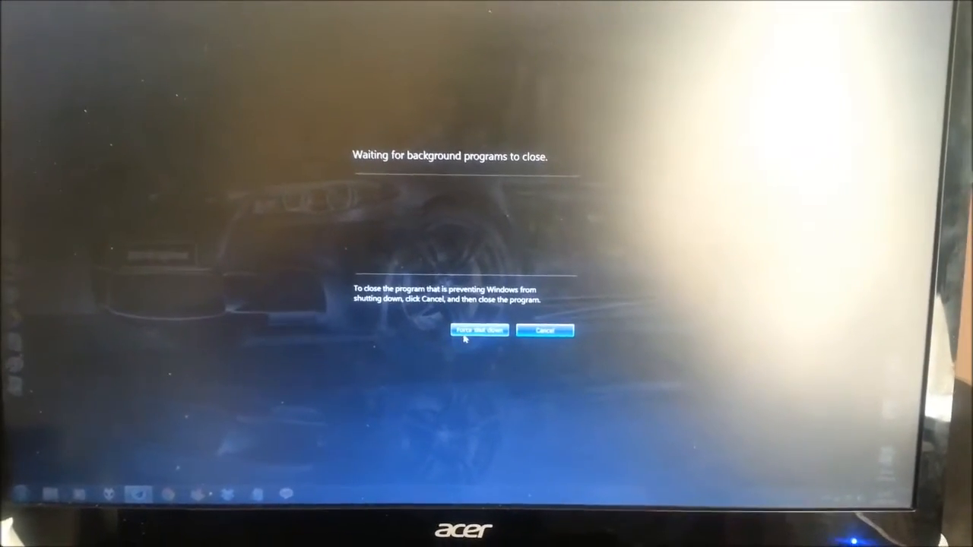
Choose Shut down anyway and confirm forcing programs to close
left_click(479, 330)
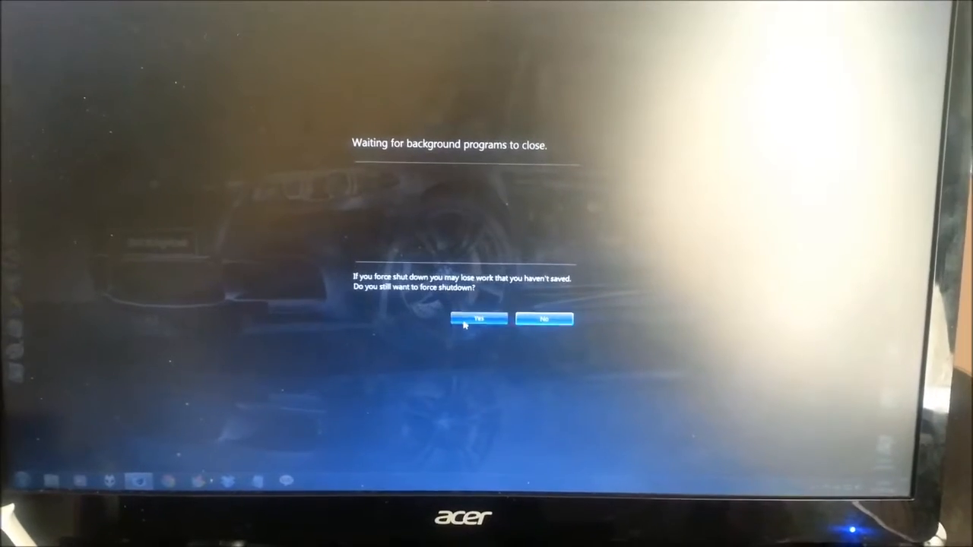
left_click(479, 319)
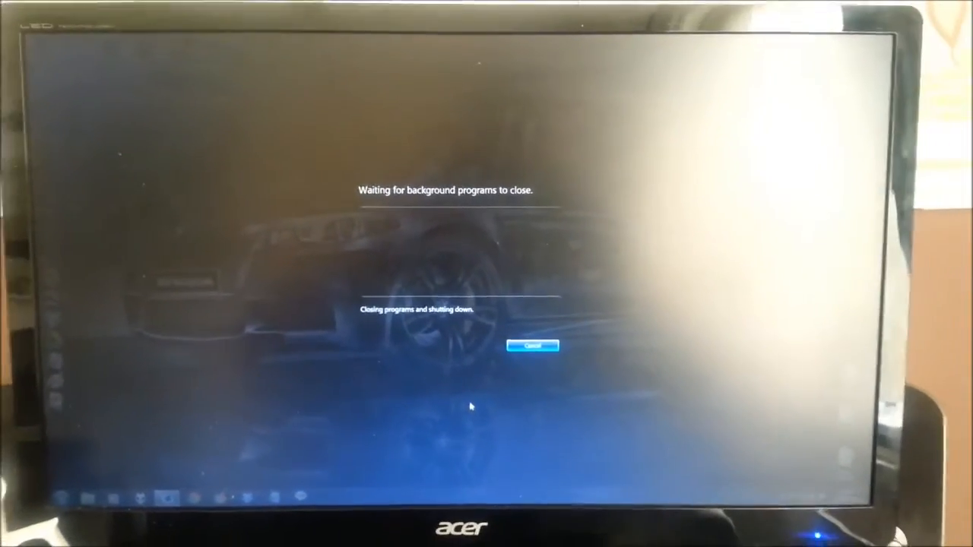